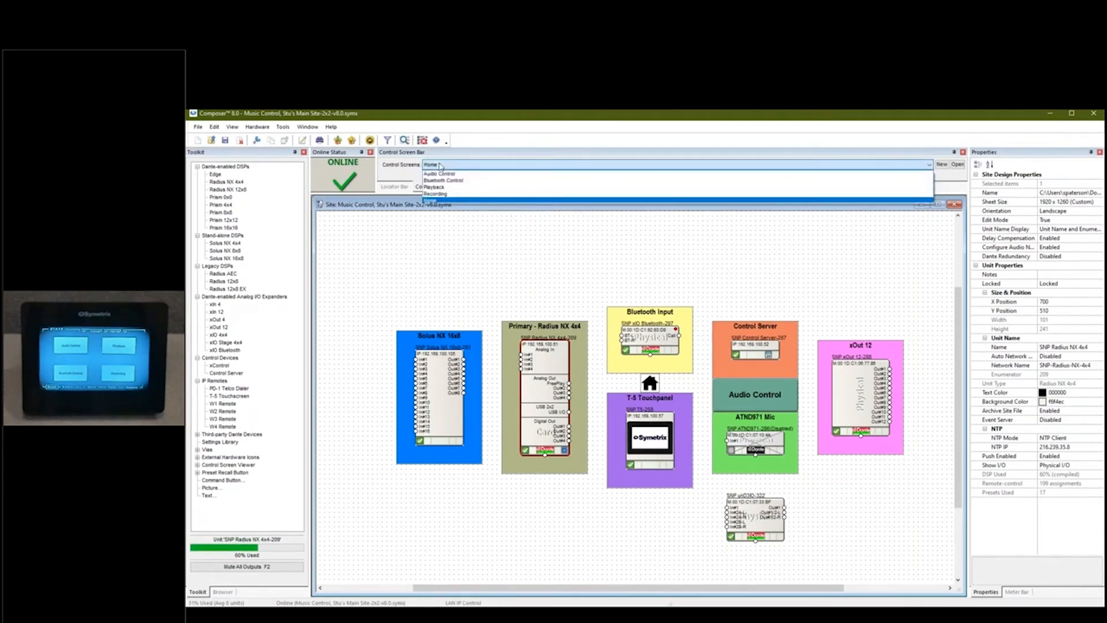
# Choose Home from the Control Screens dropdown to show its four navigation buttons
pyautogui.click(431, 164)
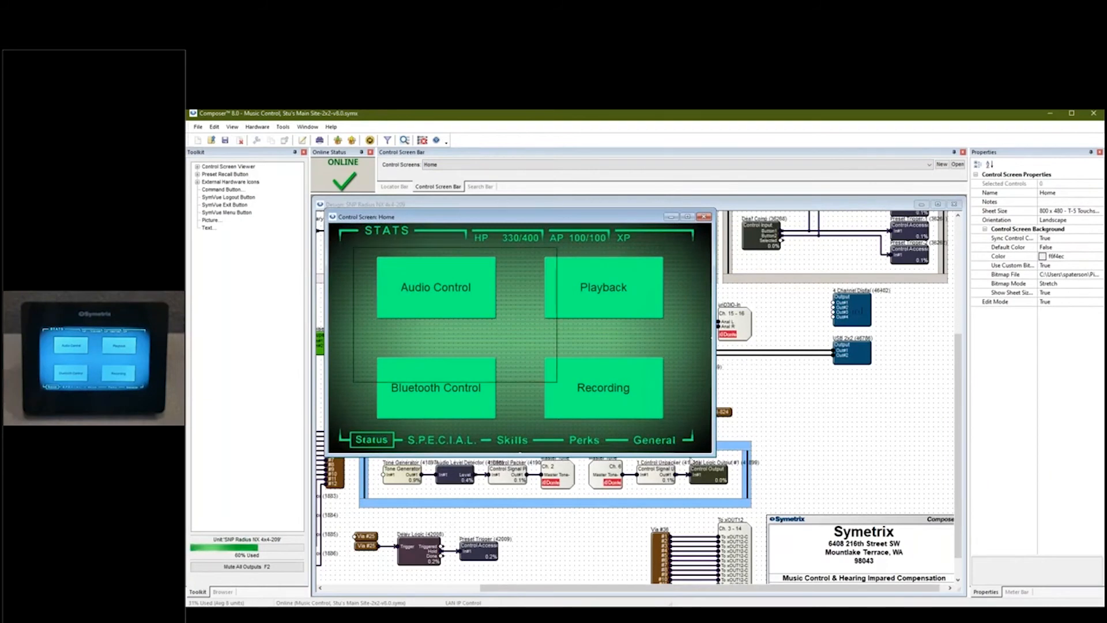
# Open Audio Control, pick the first audio source, switch the ear listening option, then go Home
pyautogui.click(434, 286)
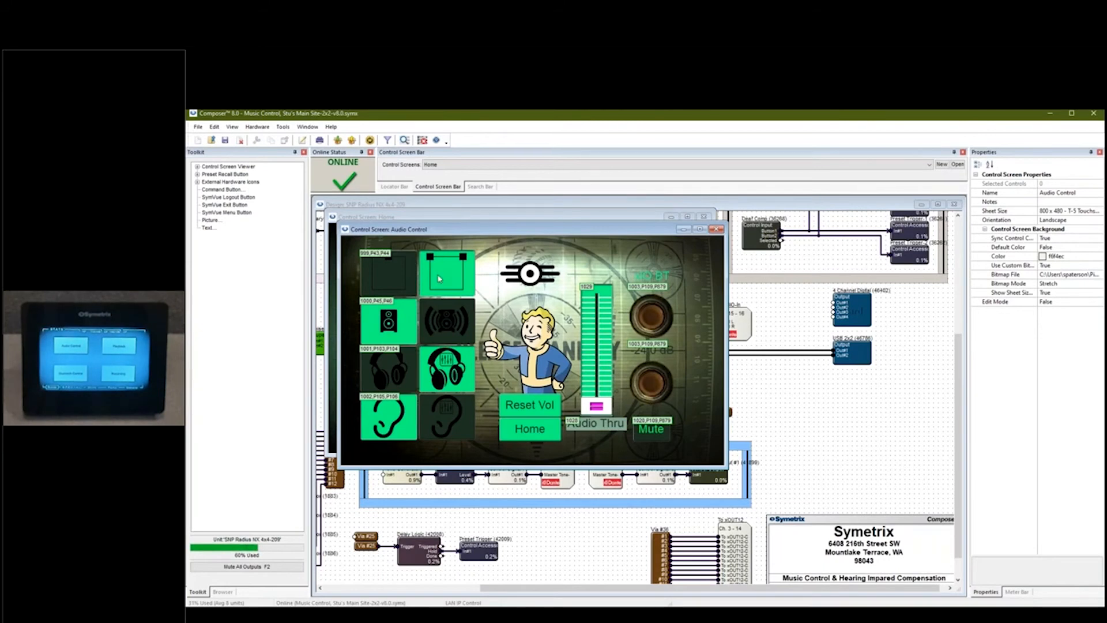
pyautogui.click(648, 388)
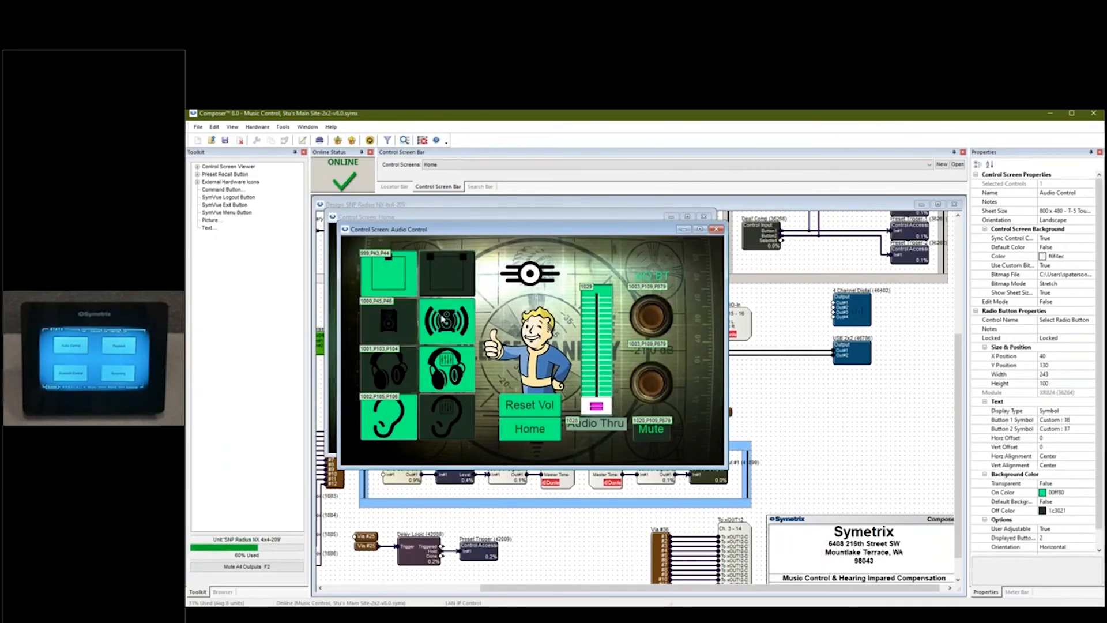
pyautogui.click(388, 321)
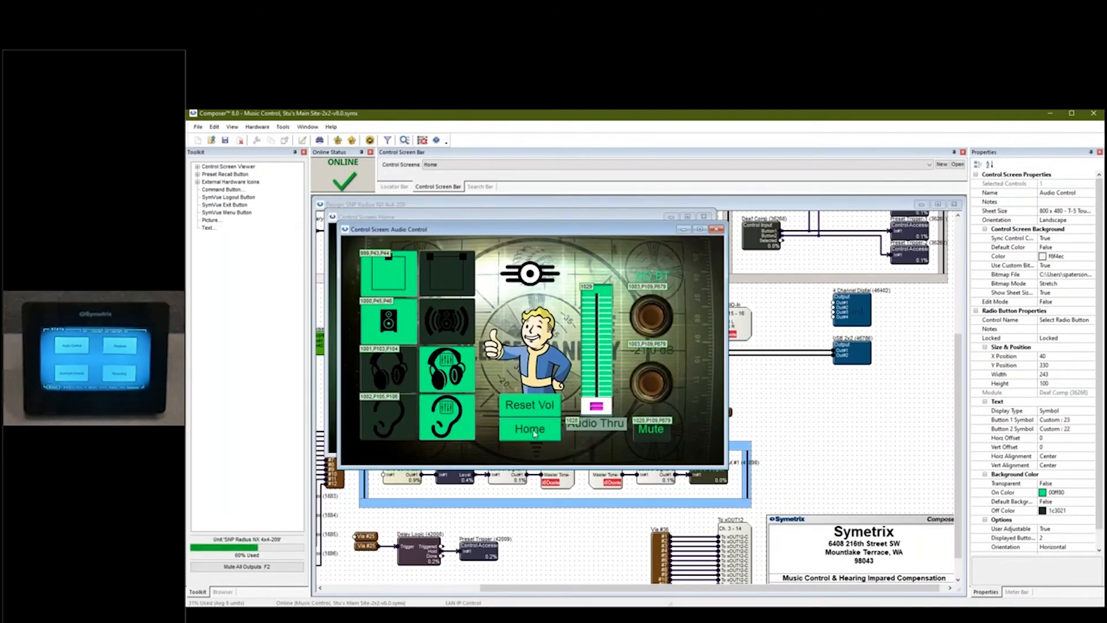
pyautogui.click(529, 428)
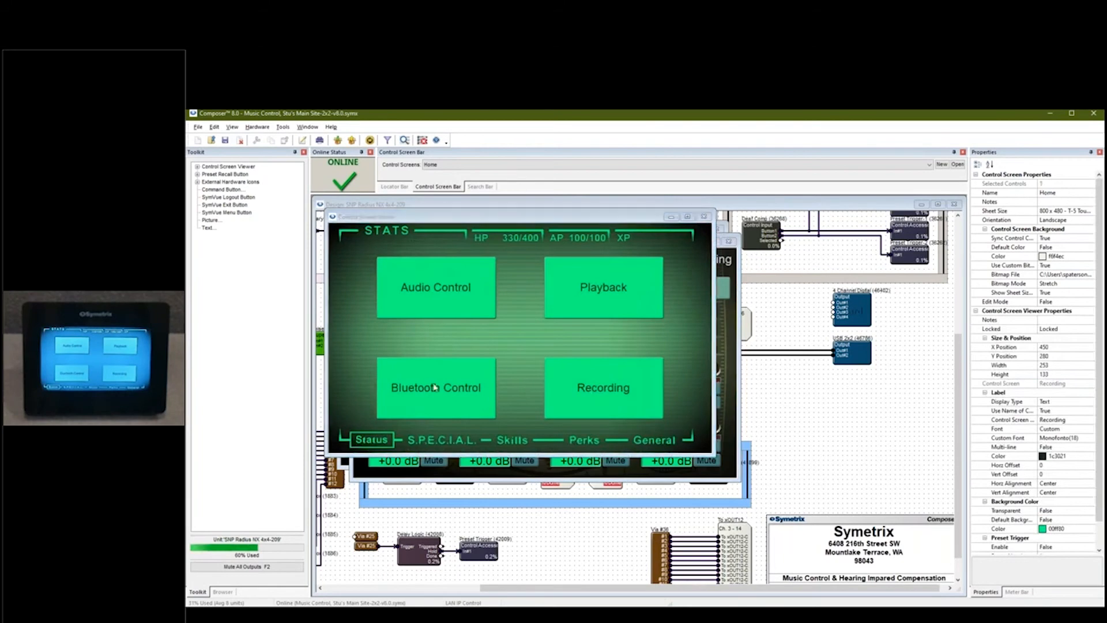
# Export Control Screen #1's plus/minus volume layout to Touchscreens via the SymVue Export Wizard
pyautogui.click(434, 387)
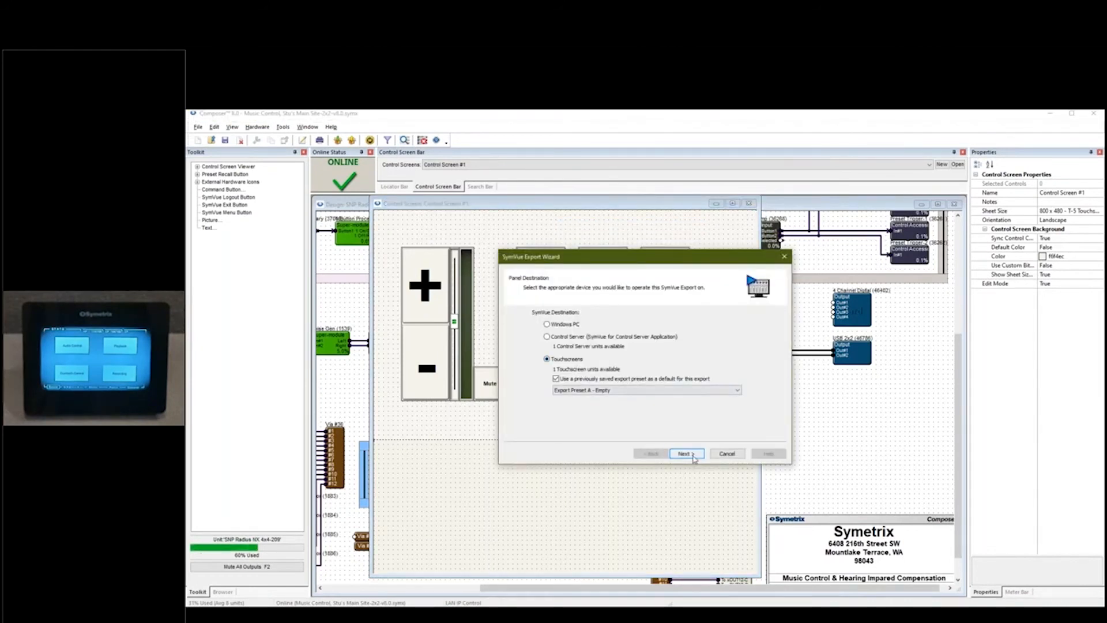
pyautogui.click(684, 453)
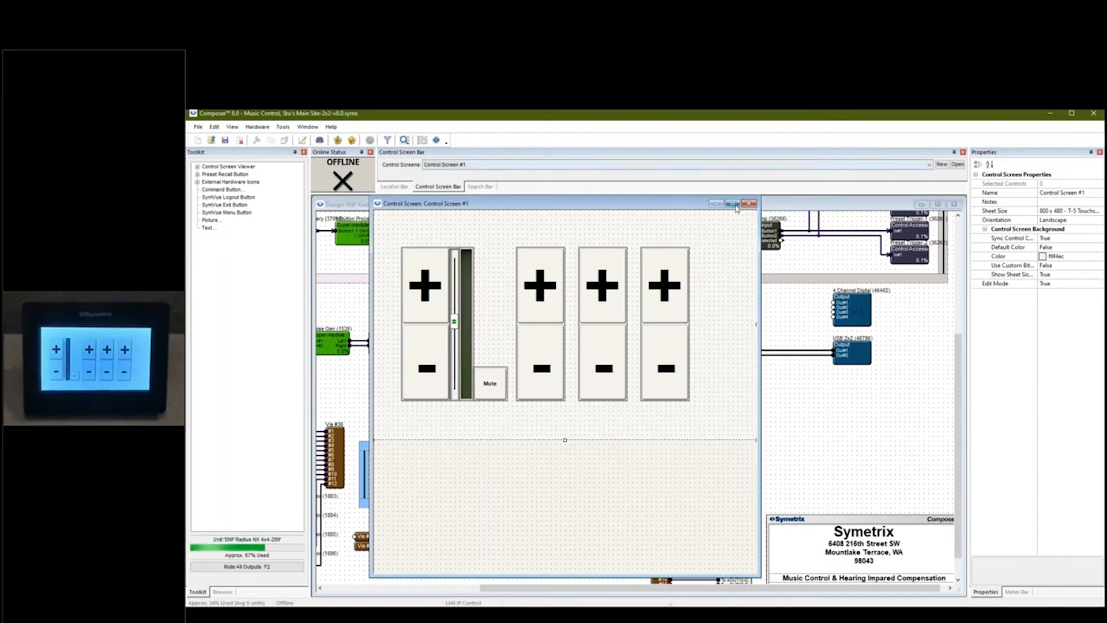
# Close Control Screen #1, deselect on Control Screen #2, and expand the Control Screen Viewer list
pyautogui.click(748, 203)
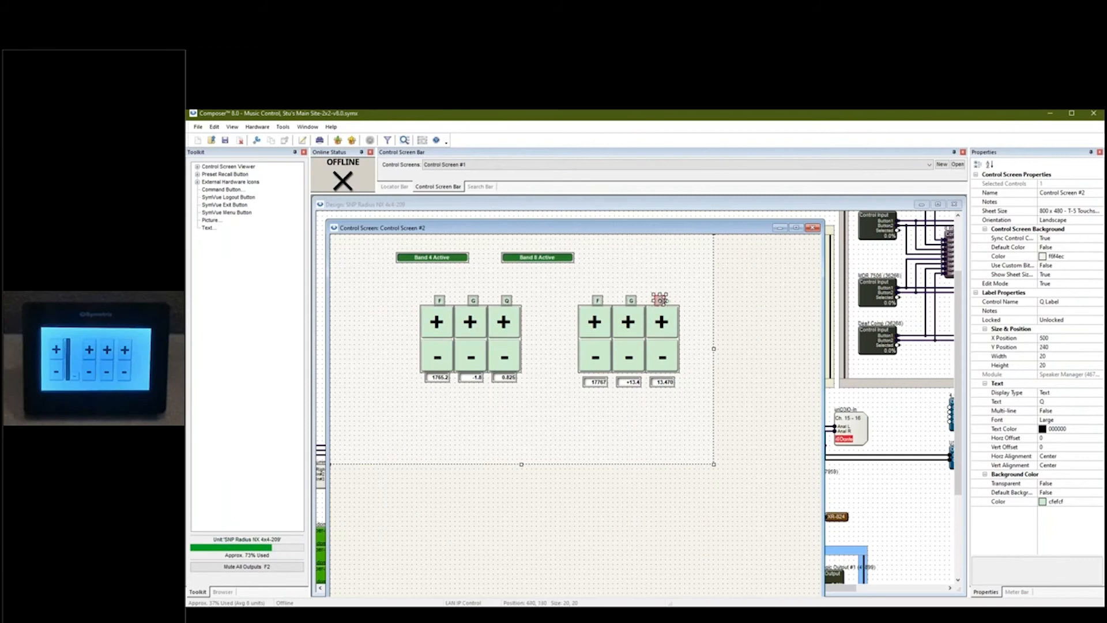
pyautogui.click(693, 430)
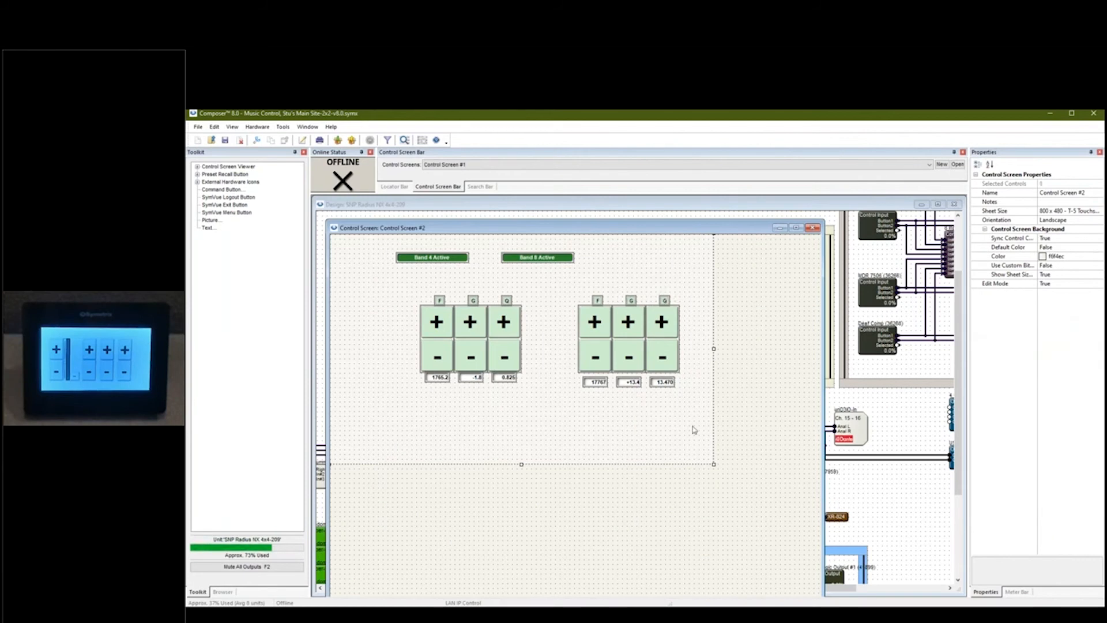
pyautogui.moveTo(651, 395)
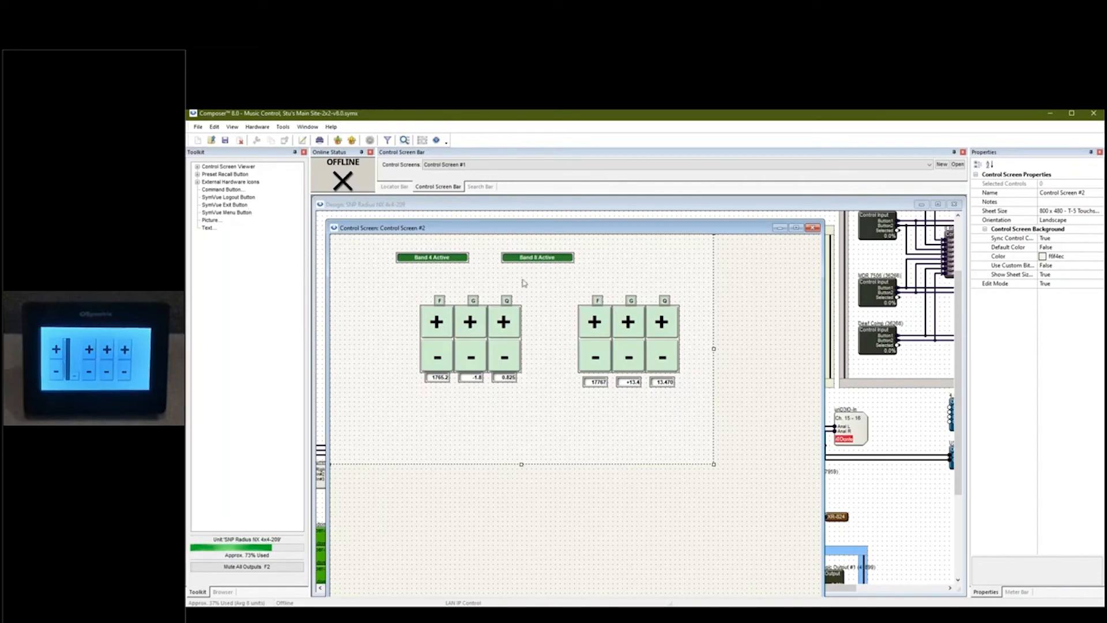
pyautogui.click(198, 166)
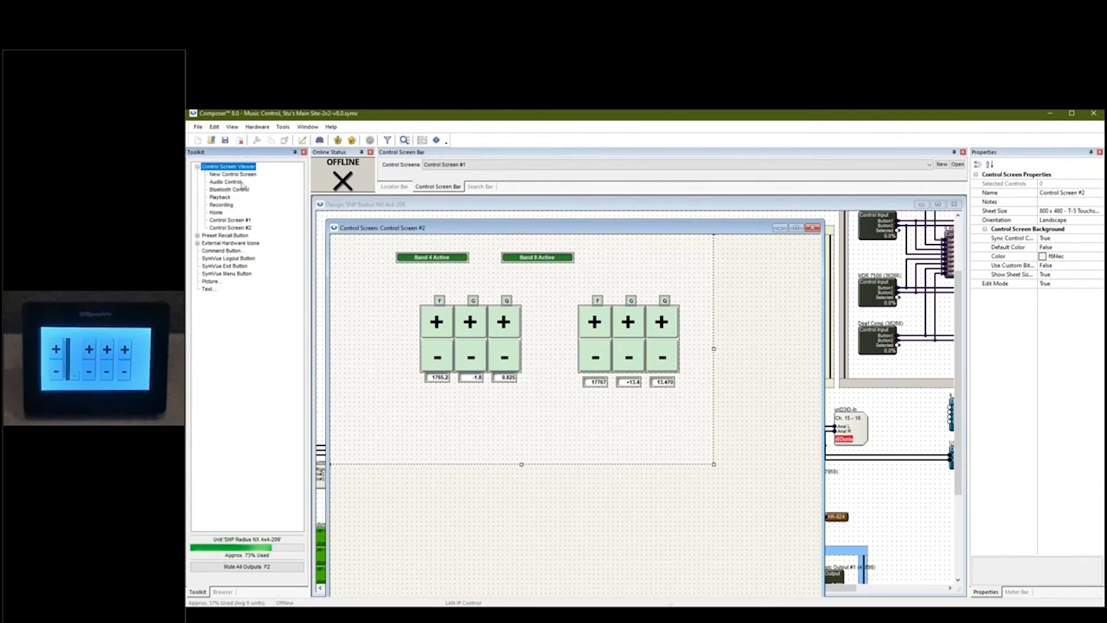
# Place a Control Screen #1 link on Control Screen #2, and a return link on Screen #1
pyautogui.click(220, 195)
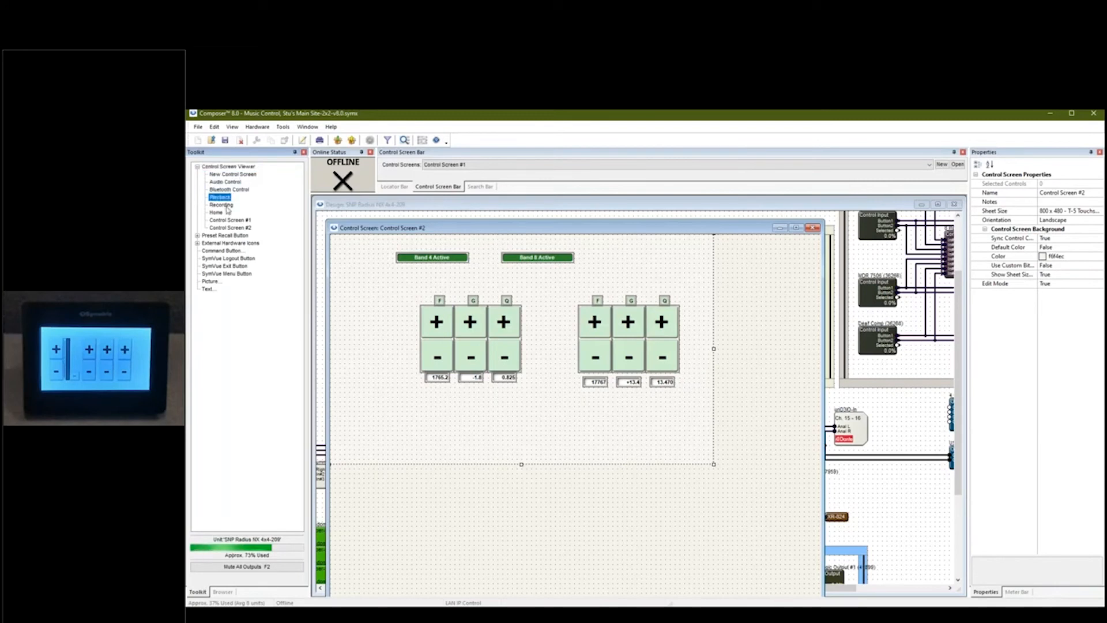
pyautogui.click(225, 182)
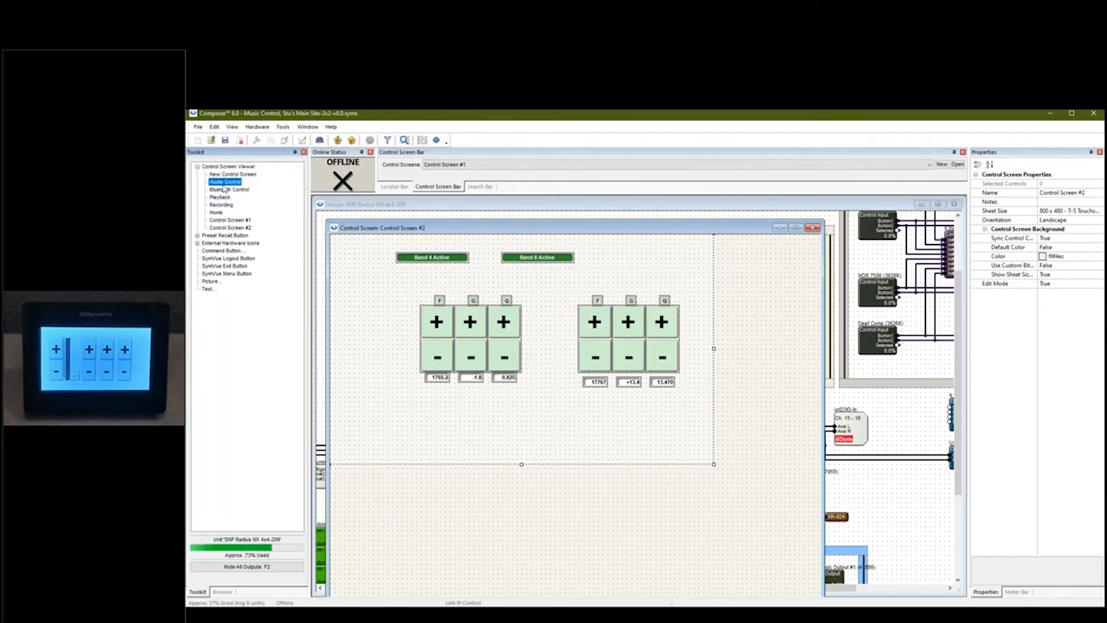
pyautogui.click(228, 227)
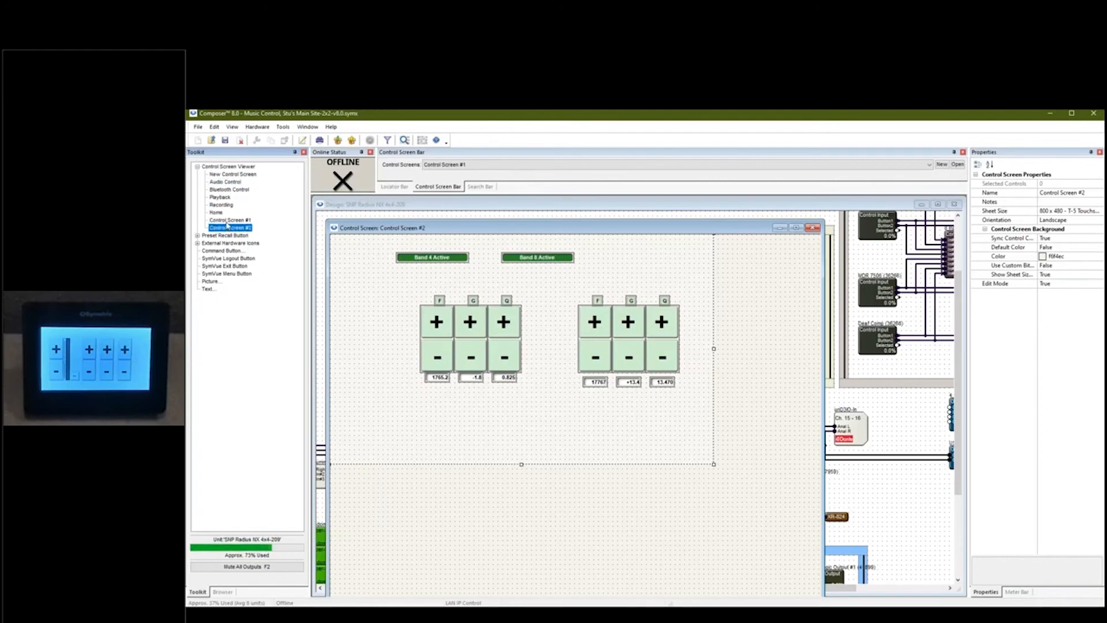
pyautogui.click(229, 219)
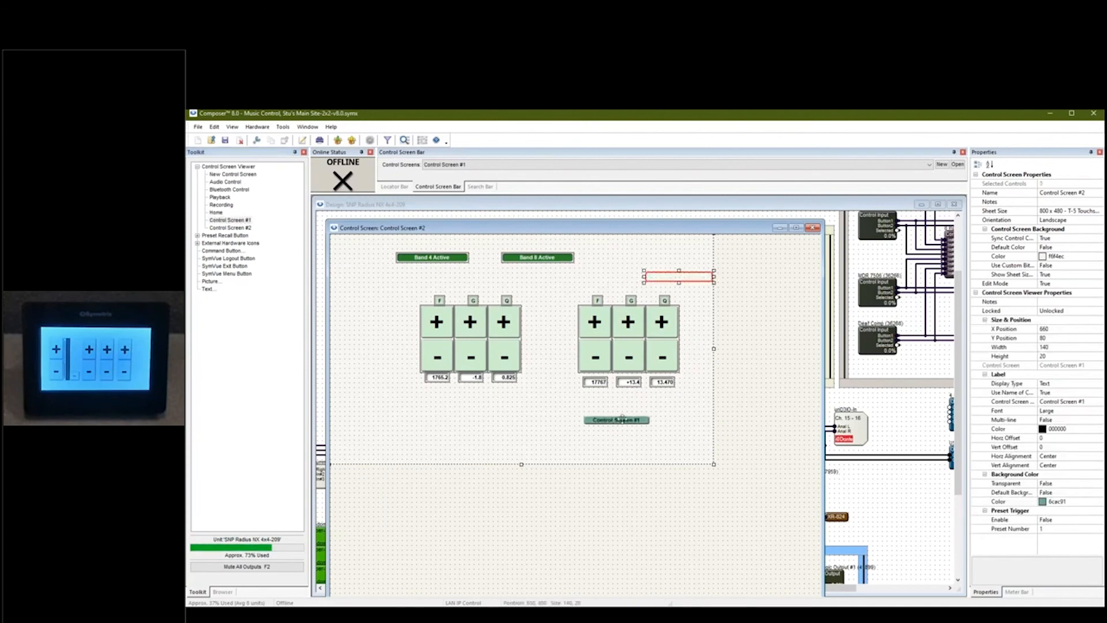
pyautogui.click(616, 419)
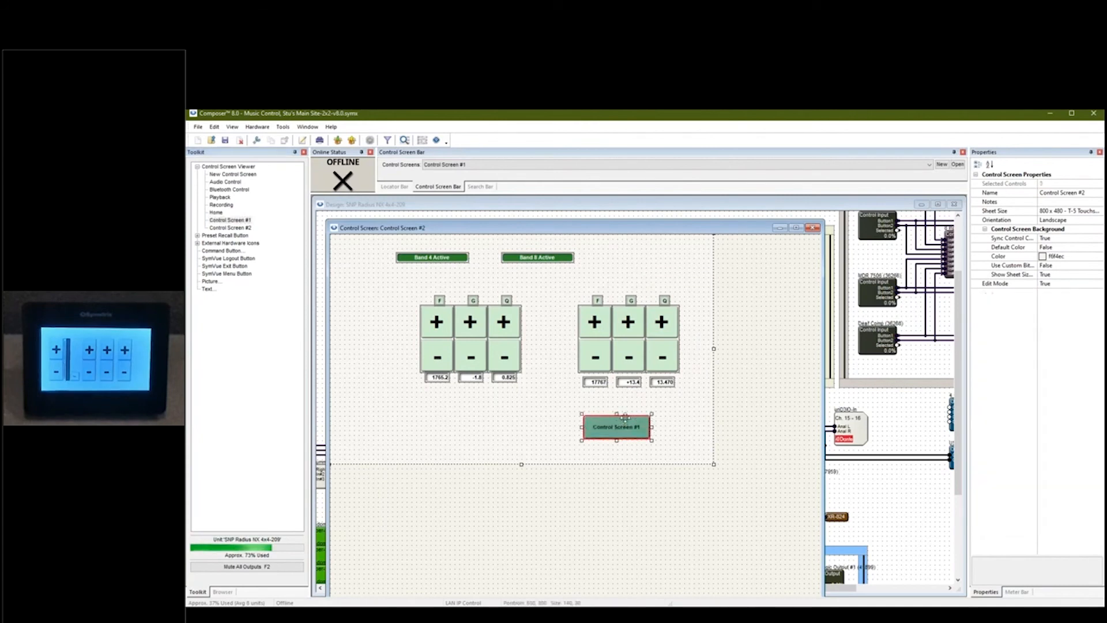
pyautogui.click(615, 428)
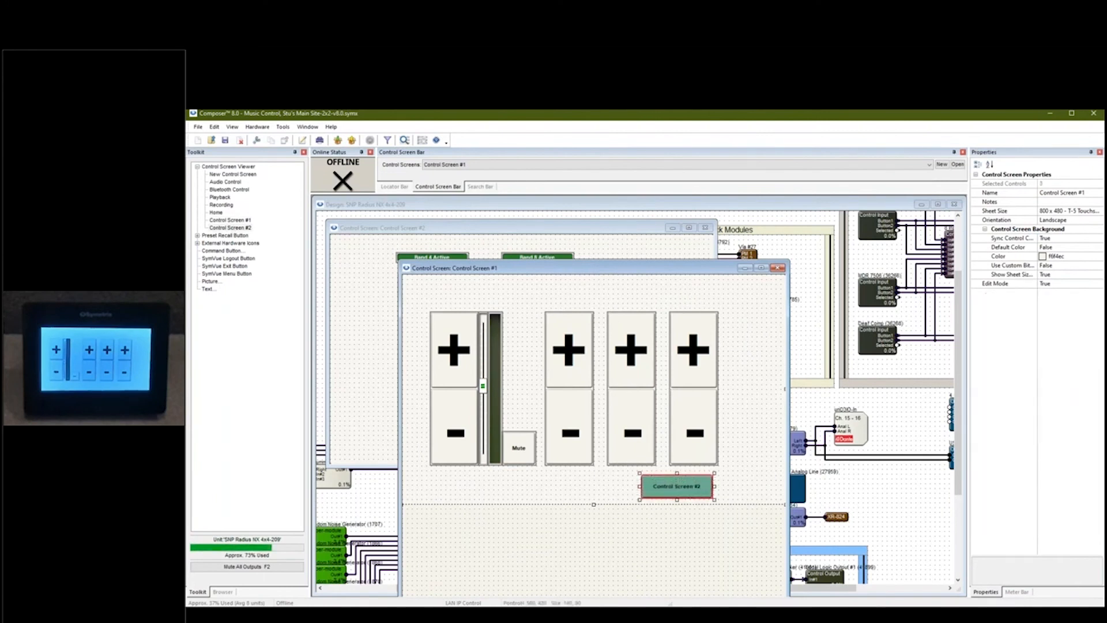
# Bring the Control Screen #2 window to the front beside Control Screen #1
pyautogui.click(675, 485)
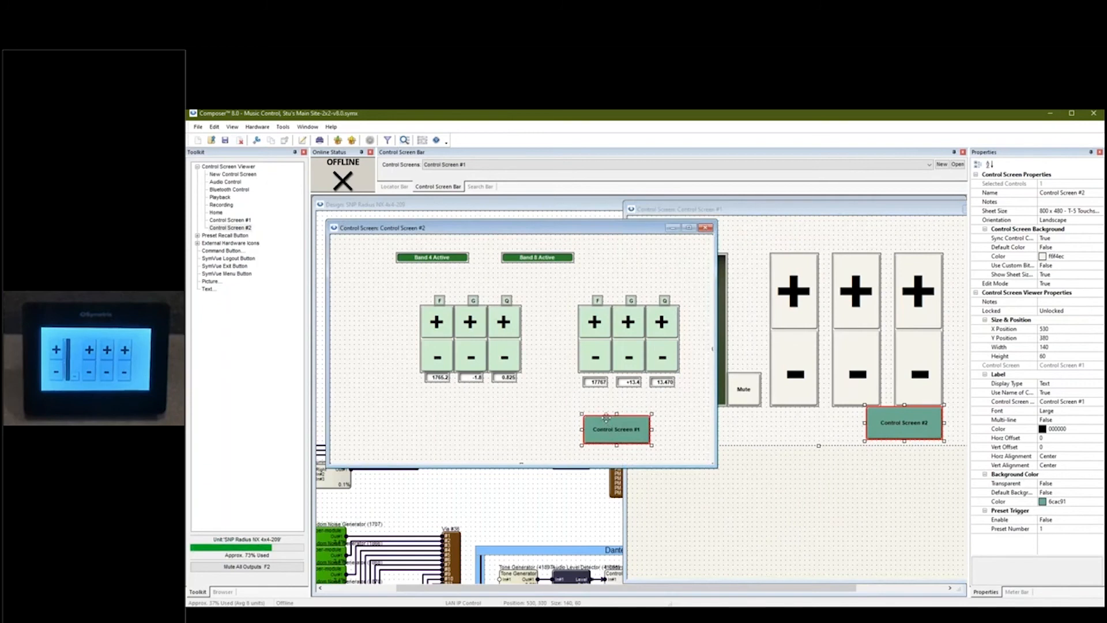
# Export Control Screen #1 with its new link to Touchscreens through SymVue
pyautogui.rightClick(514, 217)
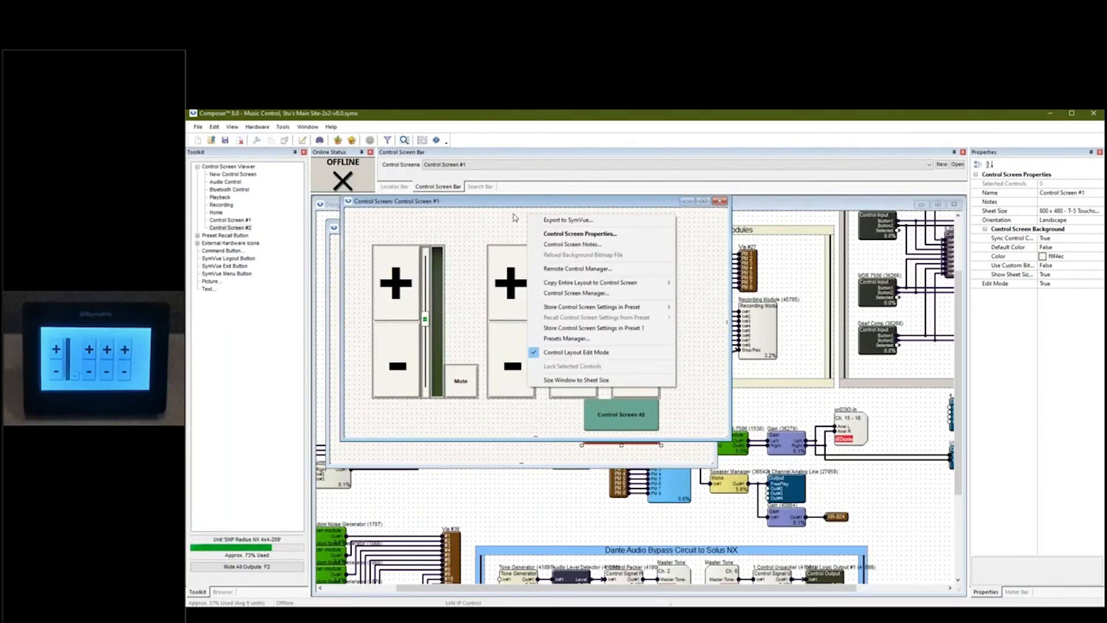
pyautogui.moveTo(534, 220)
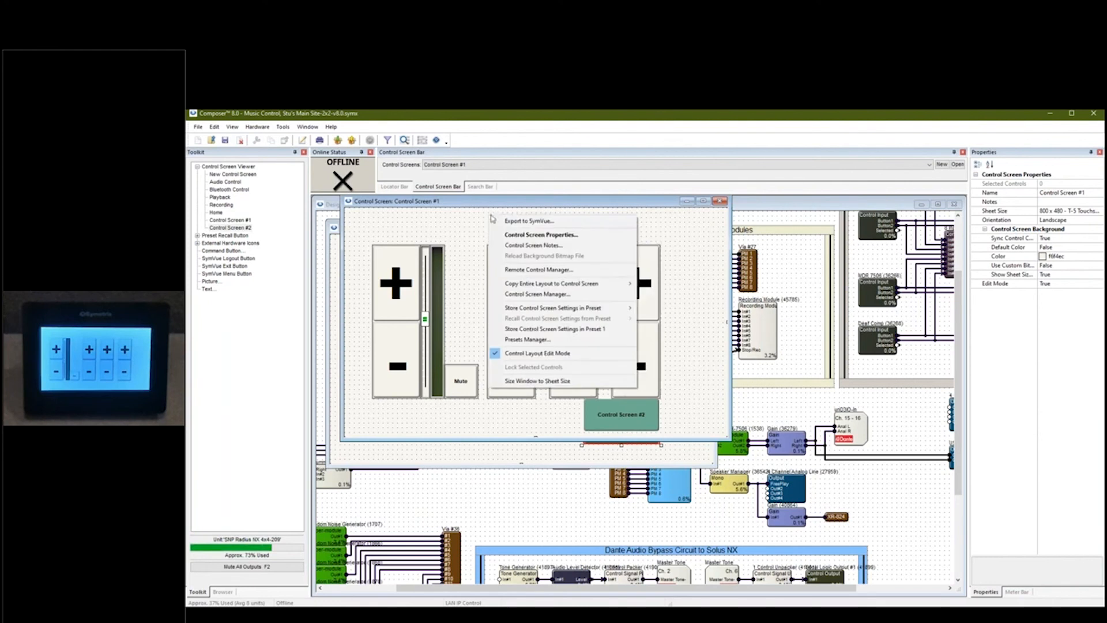
pyautogui.moveTo(539, 220)
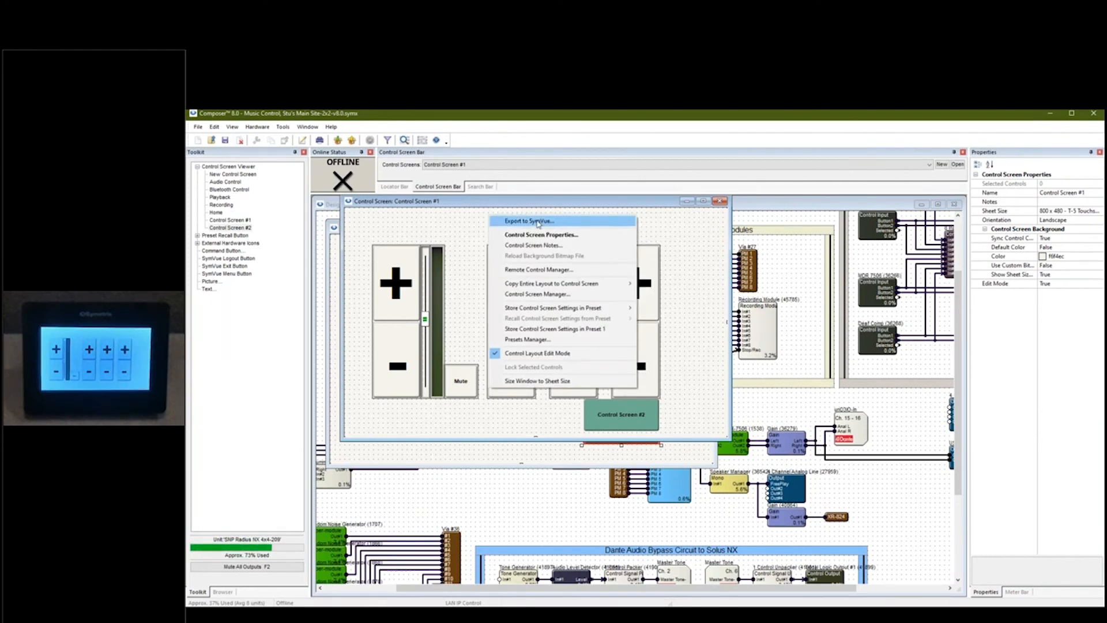
pyautogui.click(527, 220)
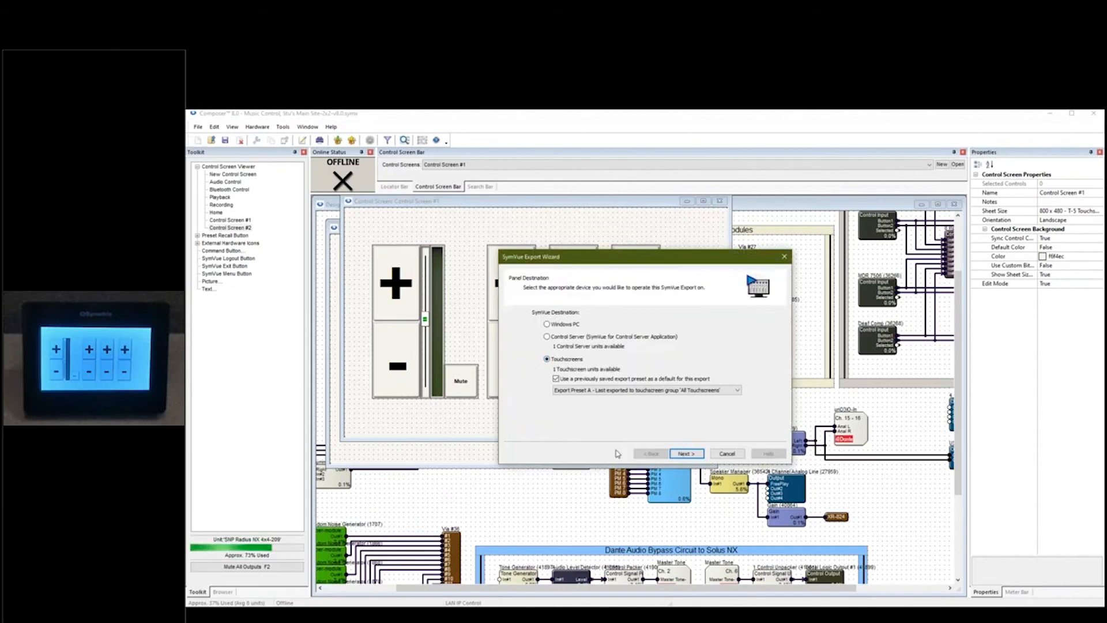
pyautogui.click(726, 453)
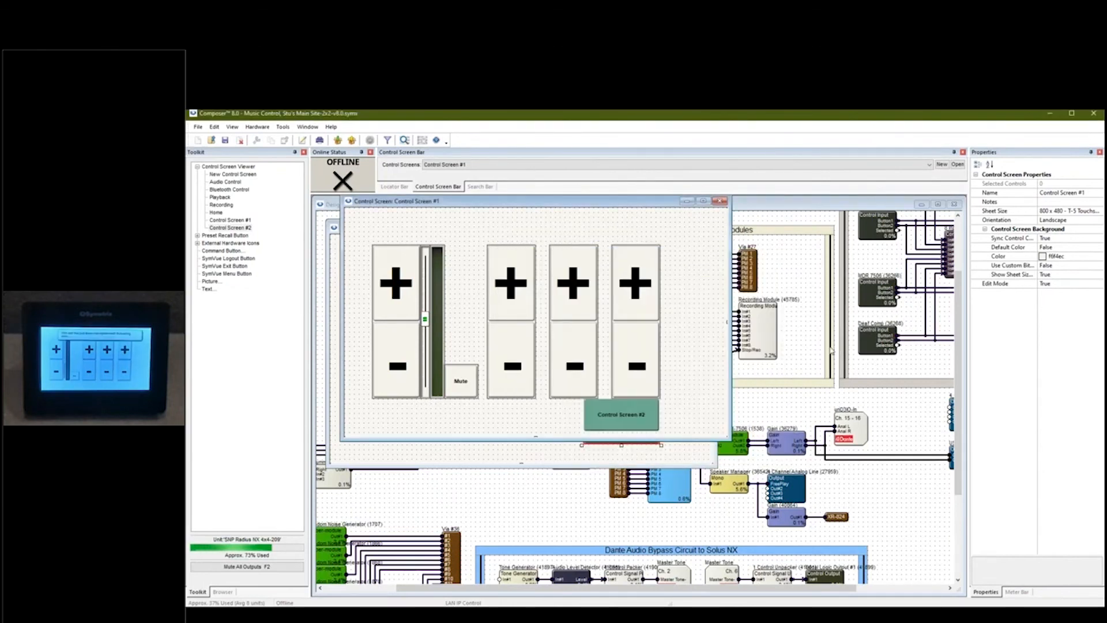